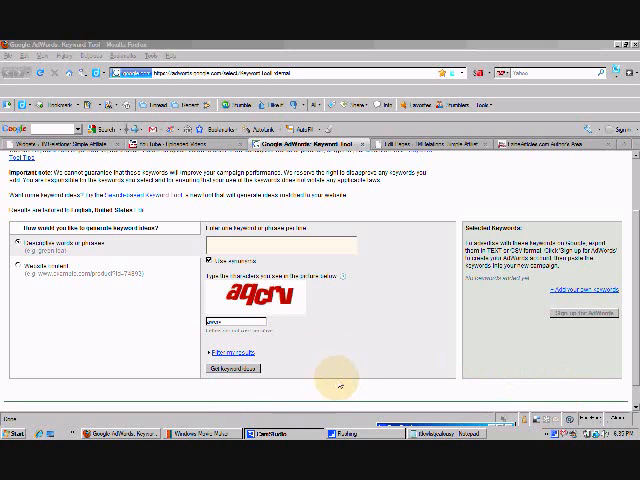
mouse_move(340, 385)
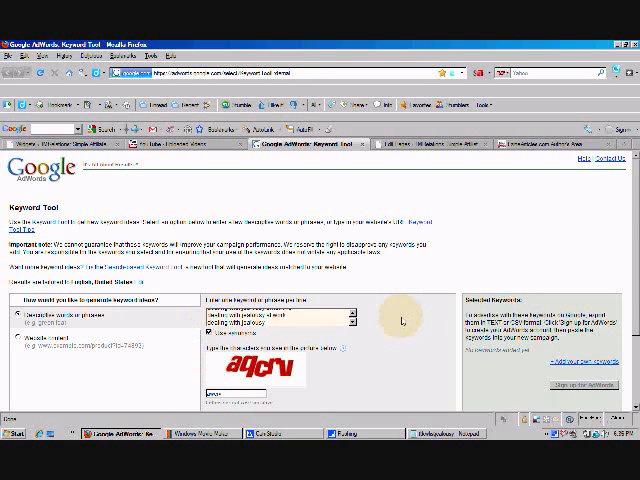
Request keyword ideas and search volumes for the dealing with jealousy phrases
scroll(down, 3)
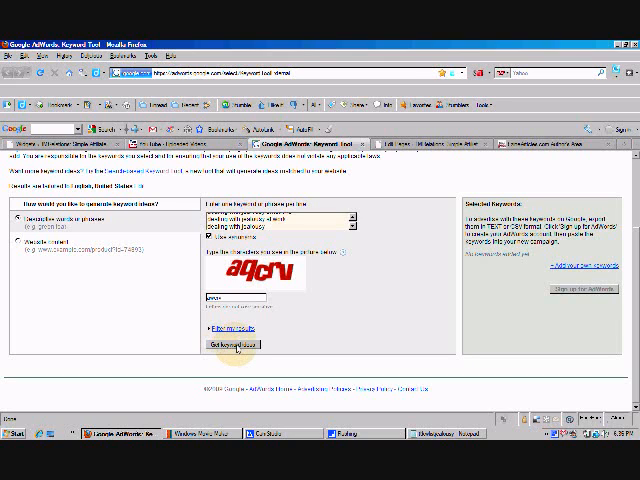
click(228, 344)
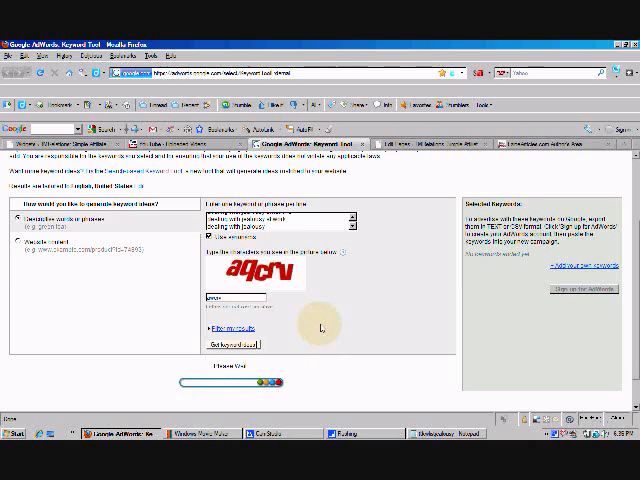
click(219, 345)
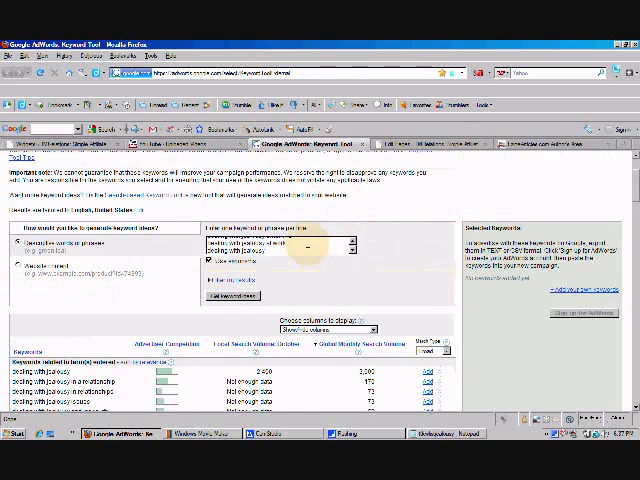
Add 'dealing with jealousy' from the results to Selected Keywords
scroll(down, 3)
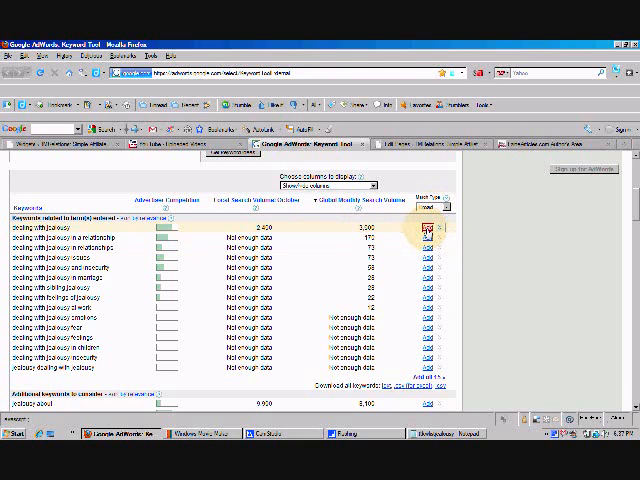
click(430, 232)
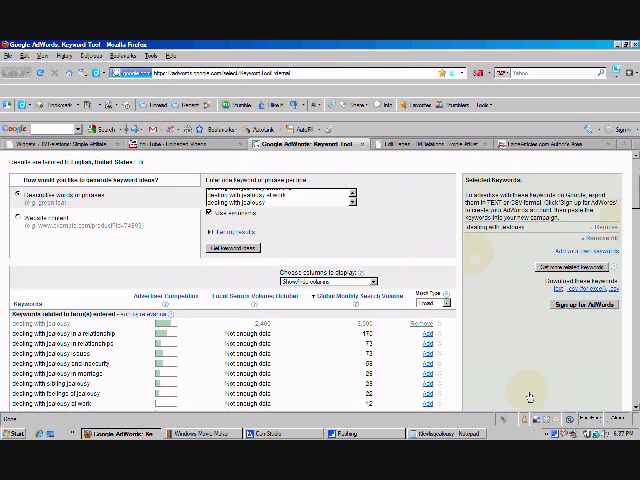
scroll(down, 3)
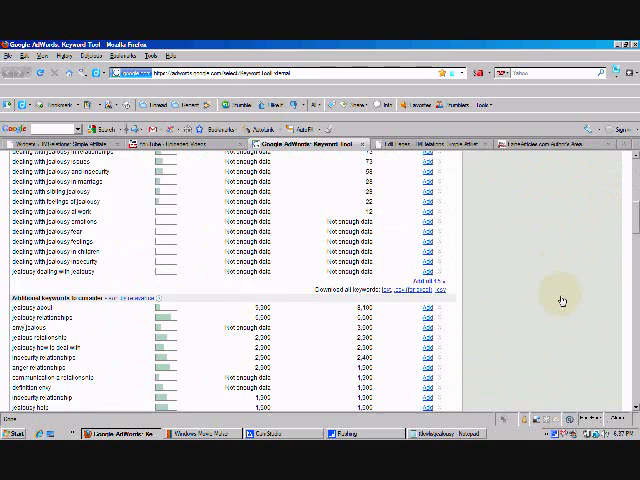
scroll(down, 3)
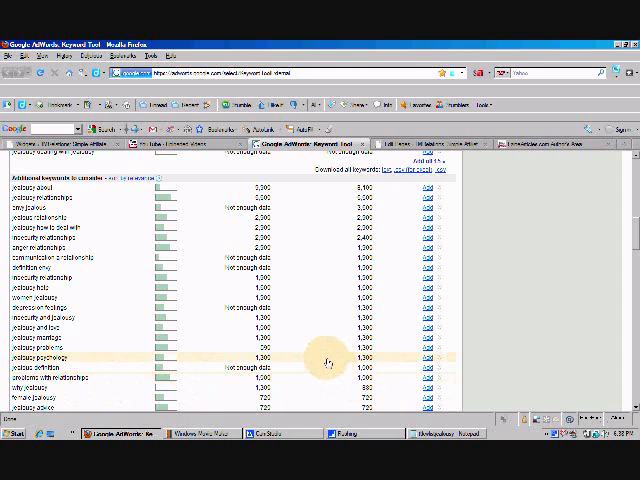
scroll(down, 3)
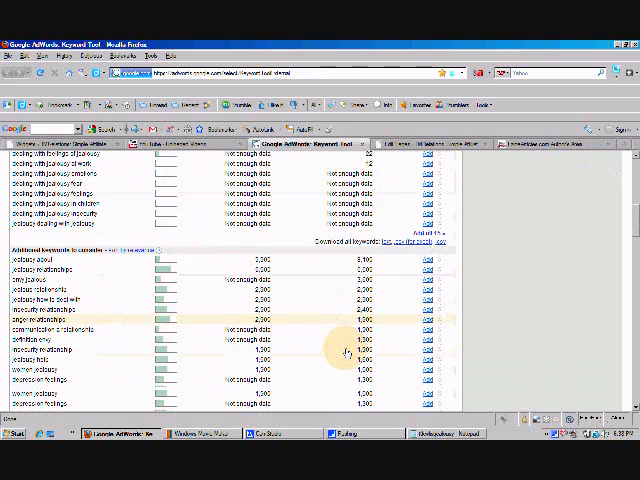
scroll(down, 3)
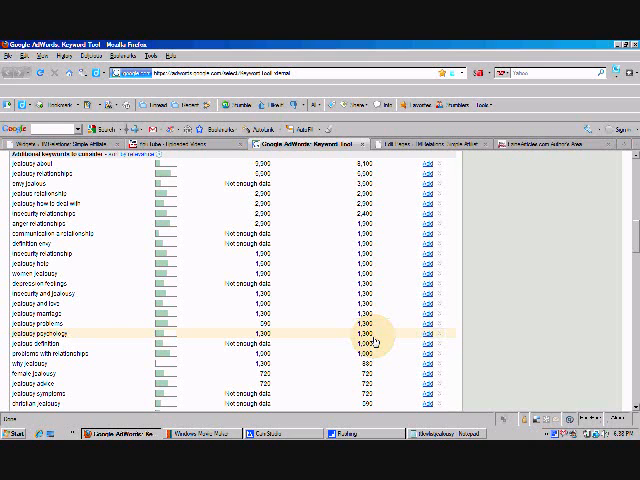
scroll(down, 3)
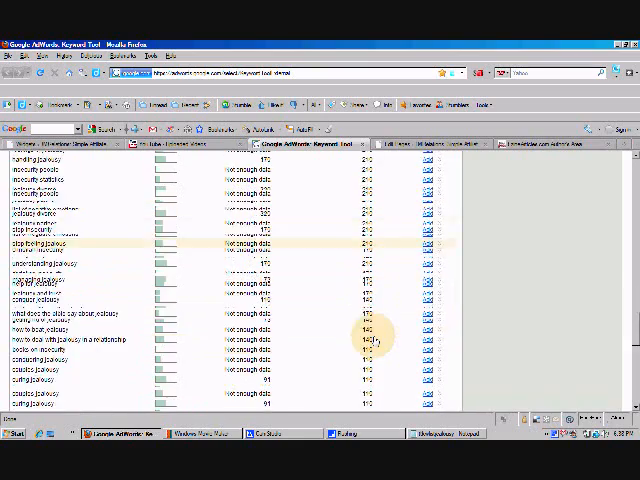
scroll(down, 3)
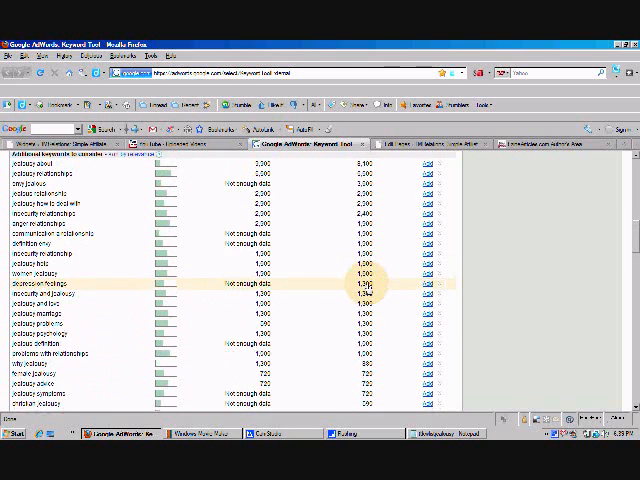
scroll(down, 3)
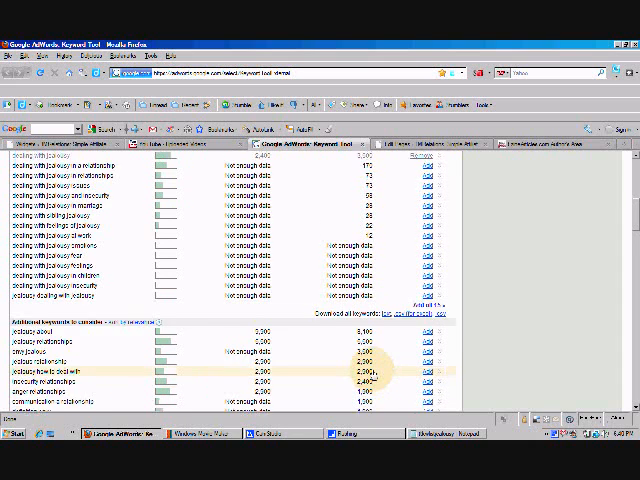
scroll(up, 3)
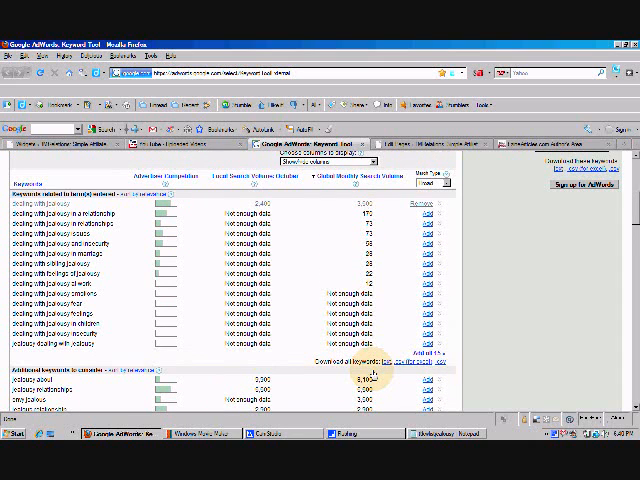
scroll(down, 3)
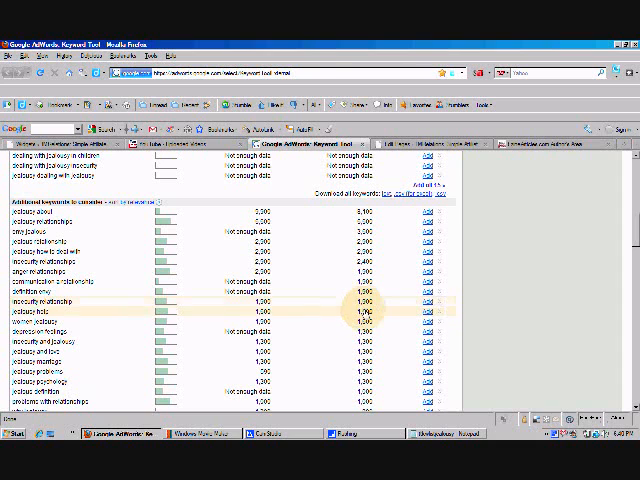
scroll(down, 3)
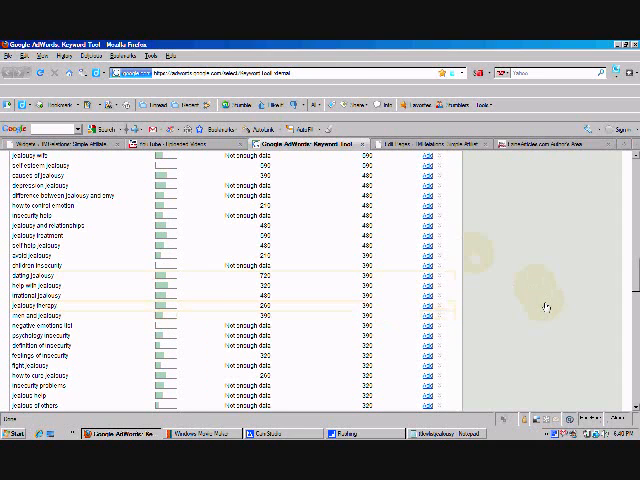
scroll(down, 3)
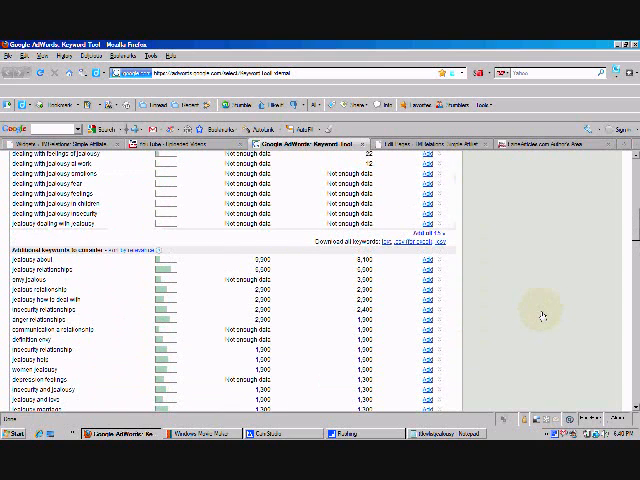
mouse_move(531, 296)
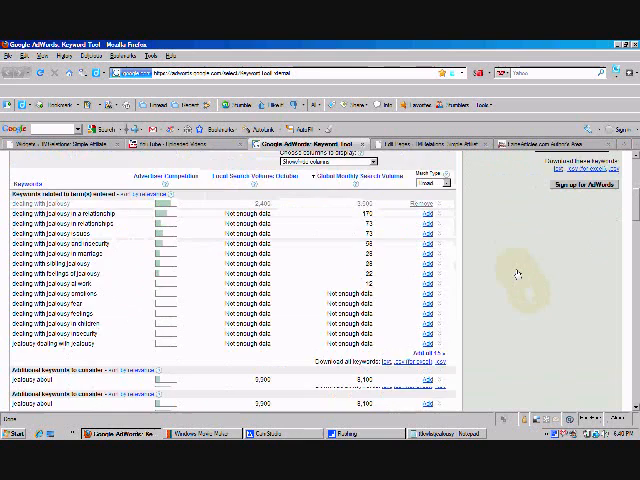
scroll(down, 3)
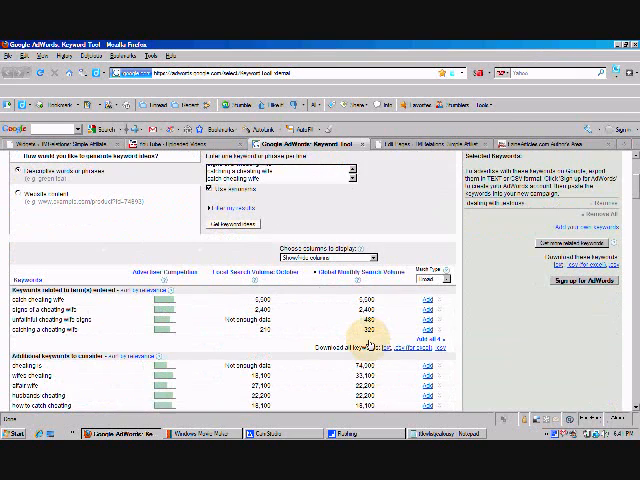
mouse_move(315, 318)
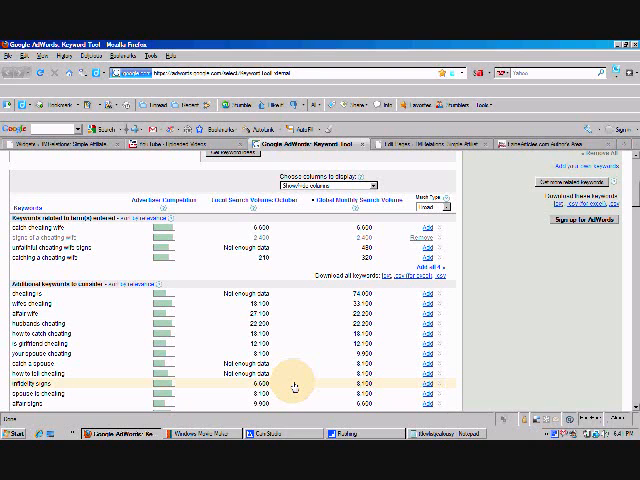
Scroll the results and add the girlfriend-cheating keyword to Selected Keywords
scroll(down, 3)
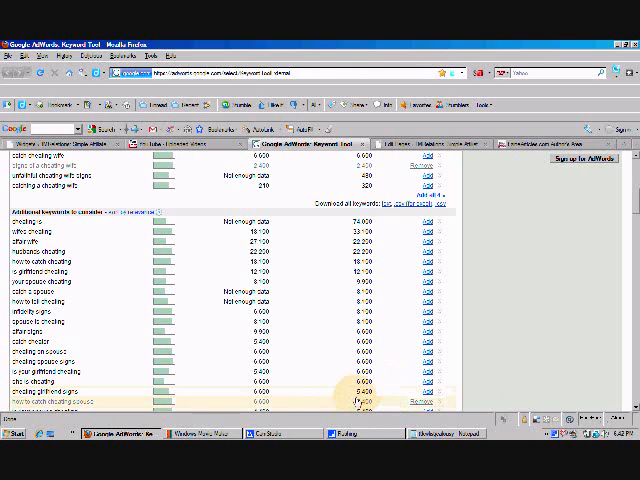
mouse_move(460, 378)
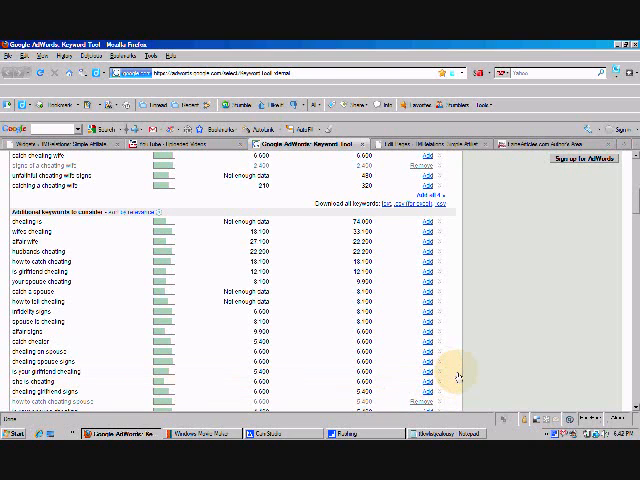
scroll(down, 3)
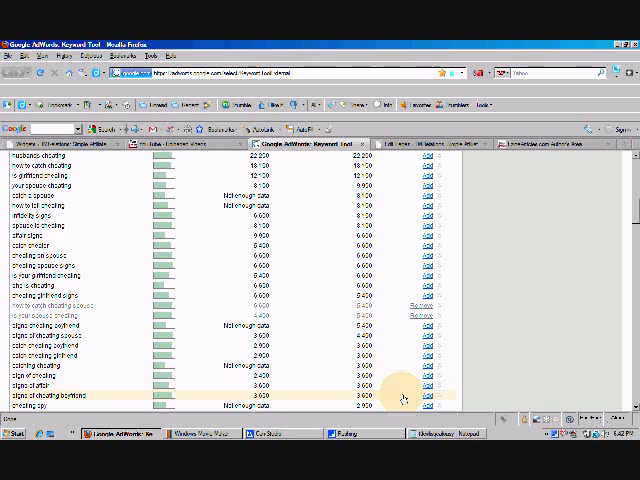
scroll(down, 3)
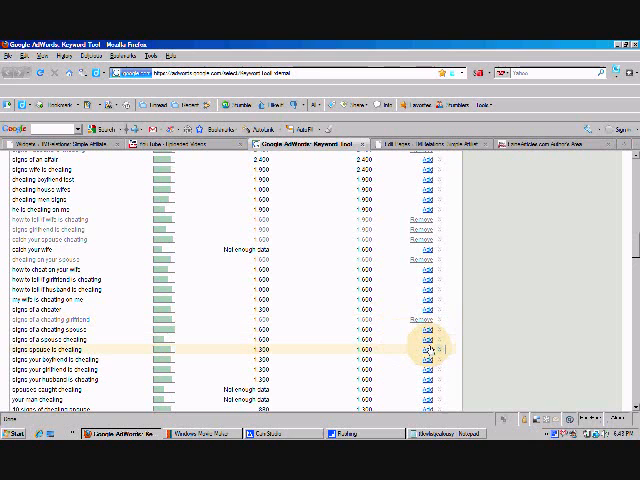
scroll(down, 3)
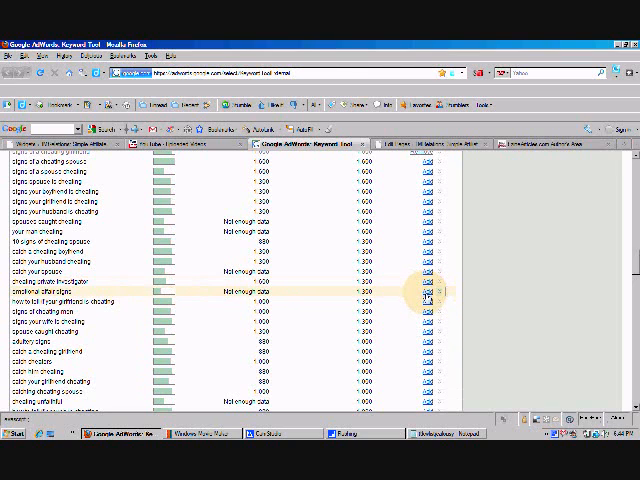
click(428, 300)
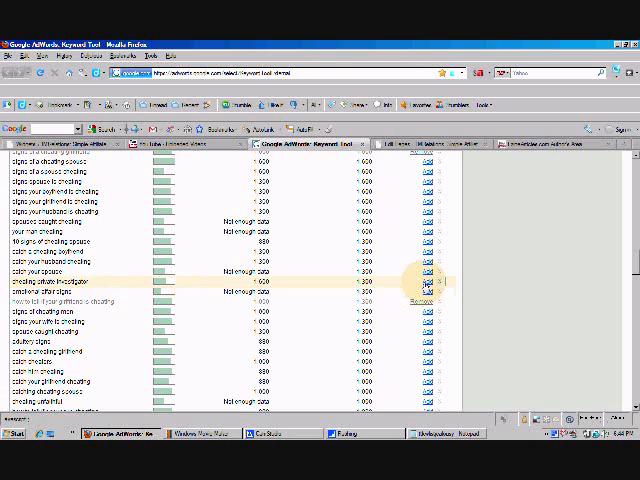
Scroll further through the Additional keywords list for more cheating-related phrases
scroll(down, 3)
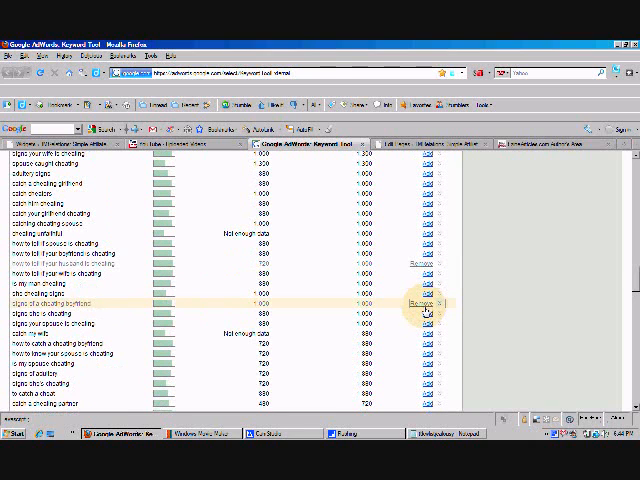
scroll(down, 3)
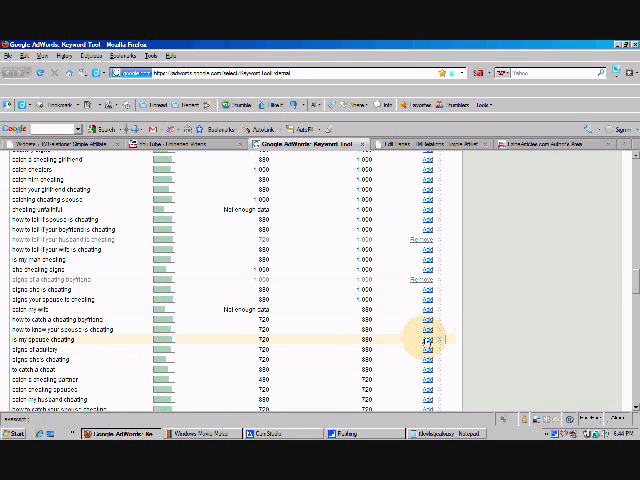
scroll(down, 3)
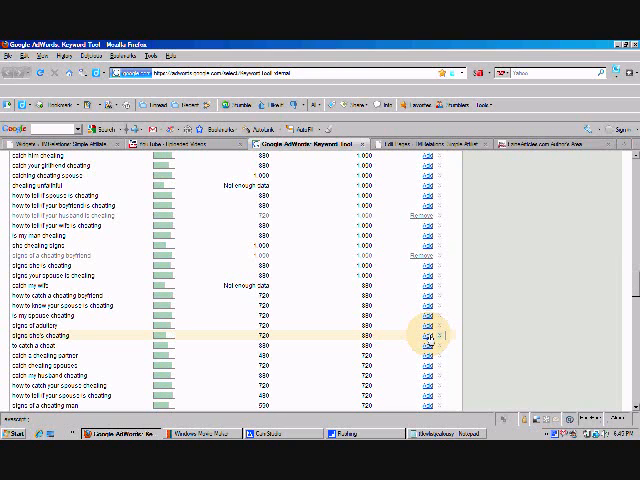
scroll(down, 3)
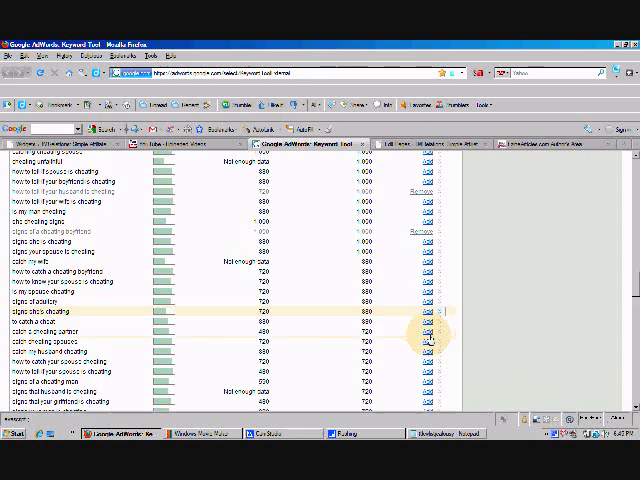
scroll(down, 3)
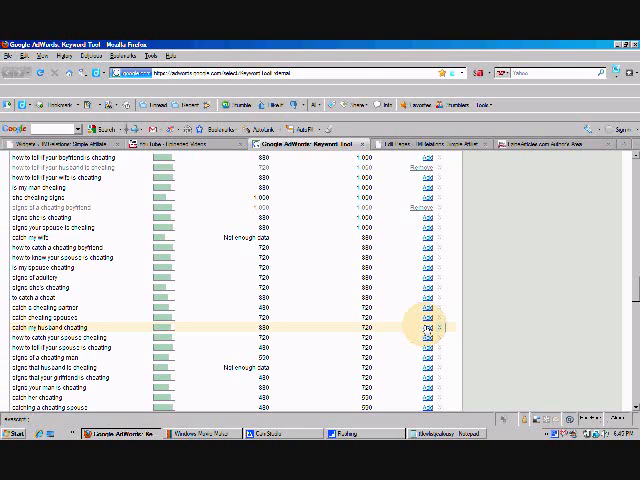
scroll(down, 3)
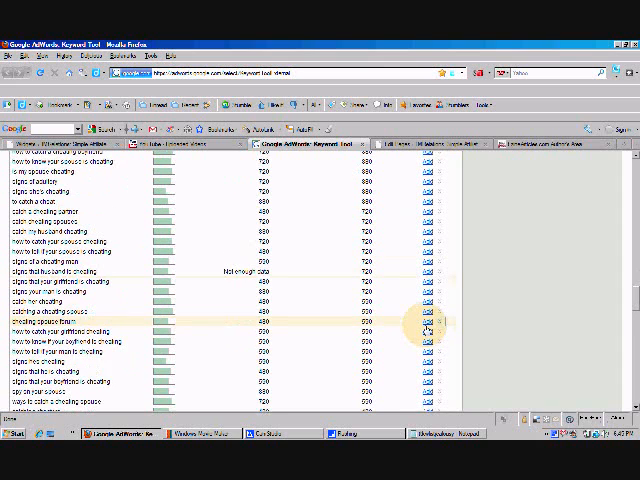
scroll(down, 3)
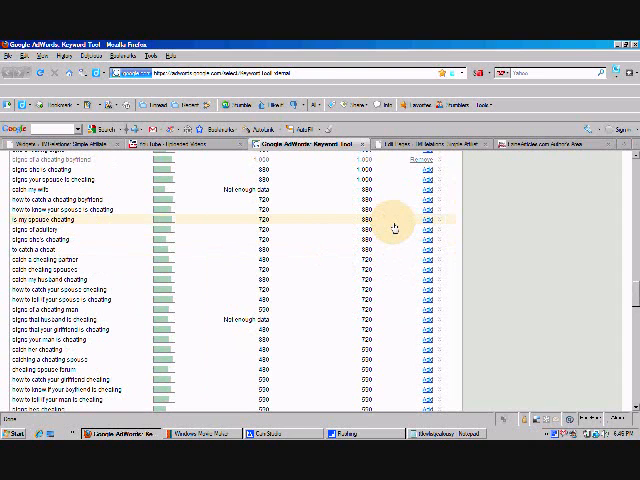
scroll(down, 3)
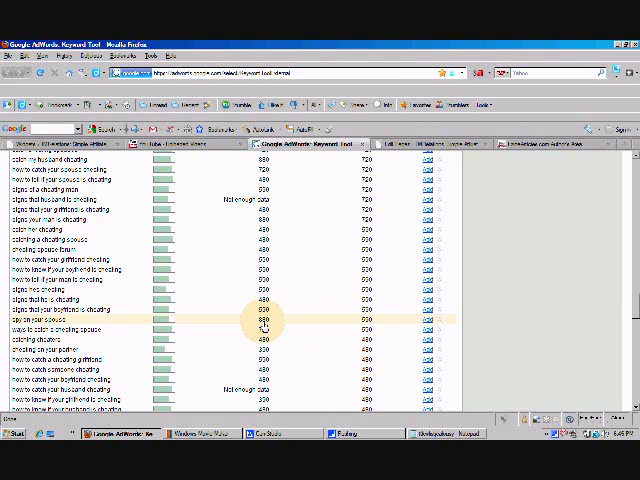
mouse_move(290, 325)
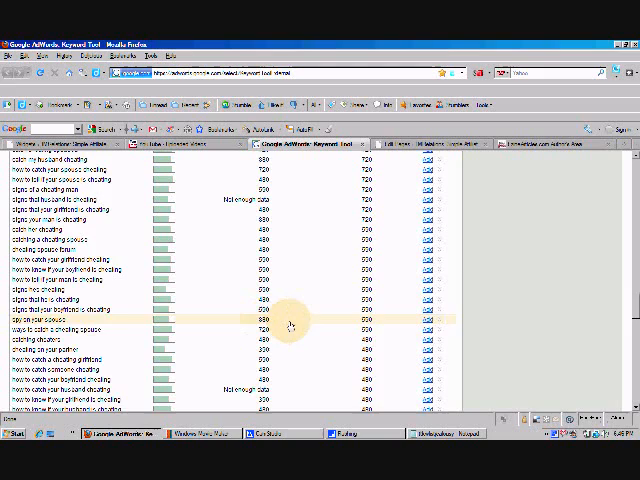
scroll(down, 3)
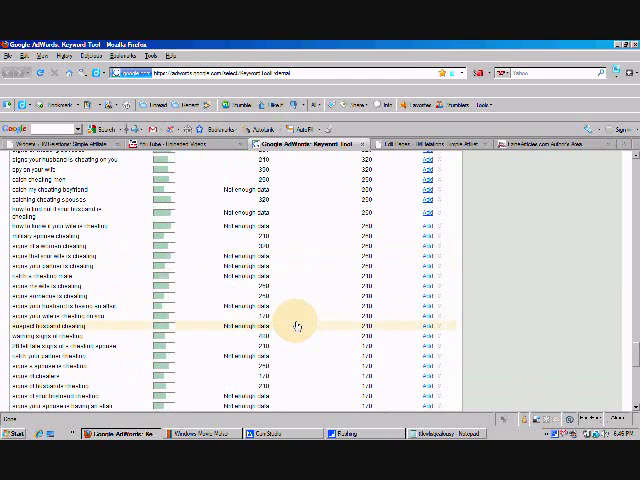
scroll(down, 3)
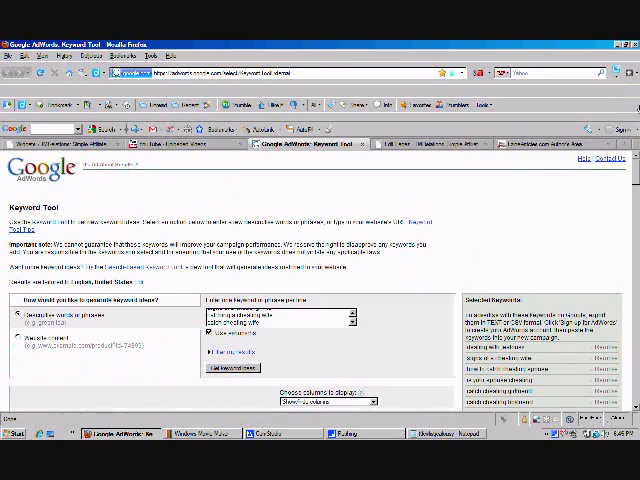
Run a new keyword search to get ideas for '10 signs' phrases
click(233, 369)
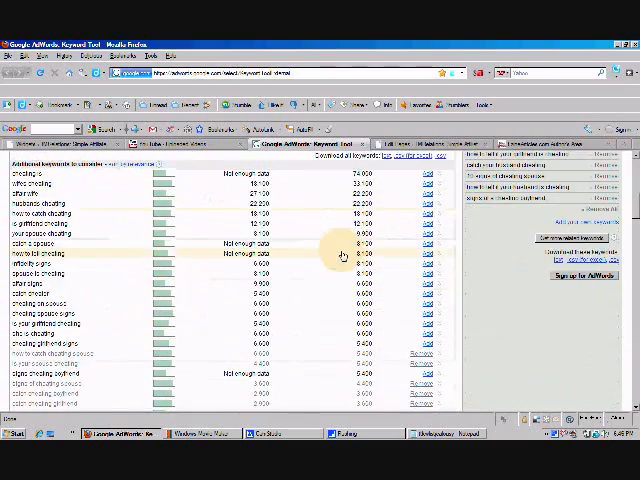
scroll(down, 3)
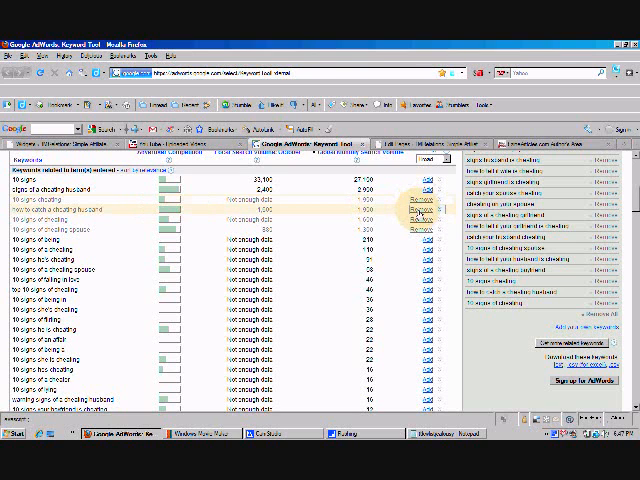
Add 'husband having affair' from the new results to Selected Keywords
scroll(down, 3)
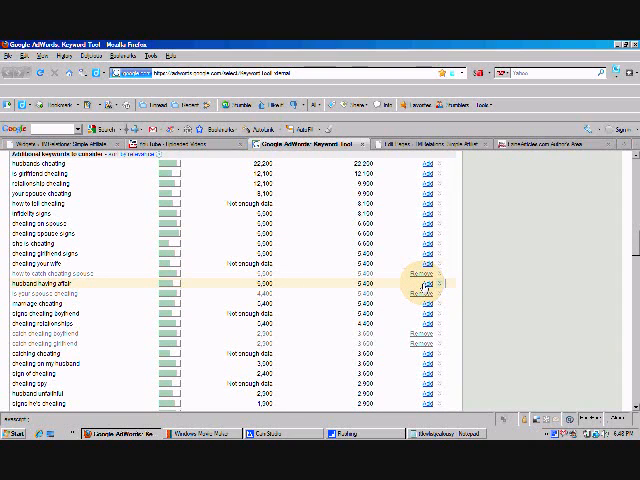
click(424, 295)
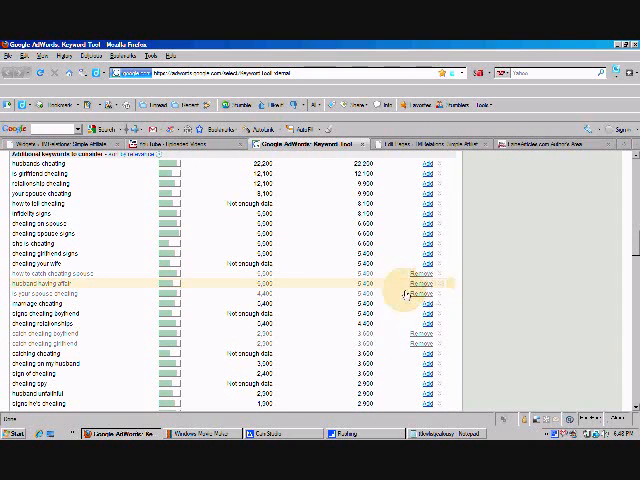
scroll(down, 3)
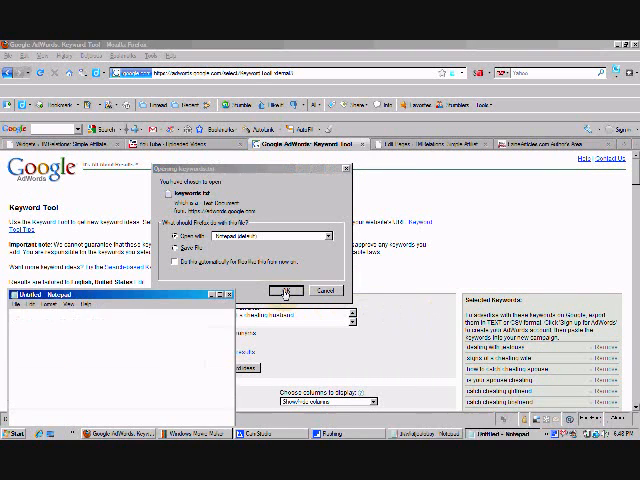
Open the downloaded keywords.txt file with Notepad
click(284, 291)
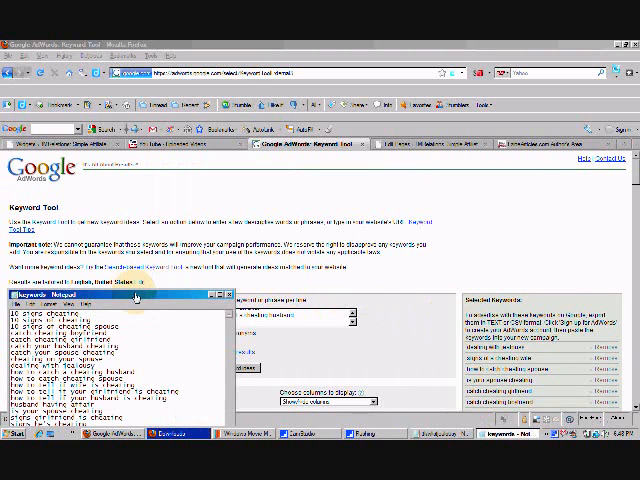